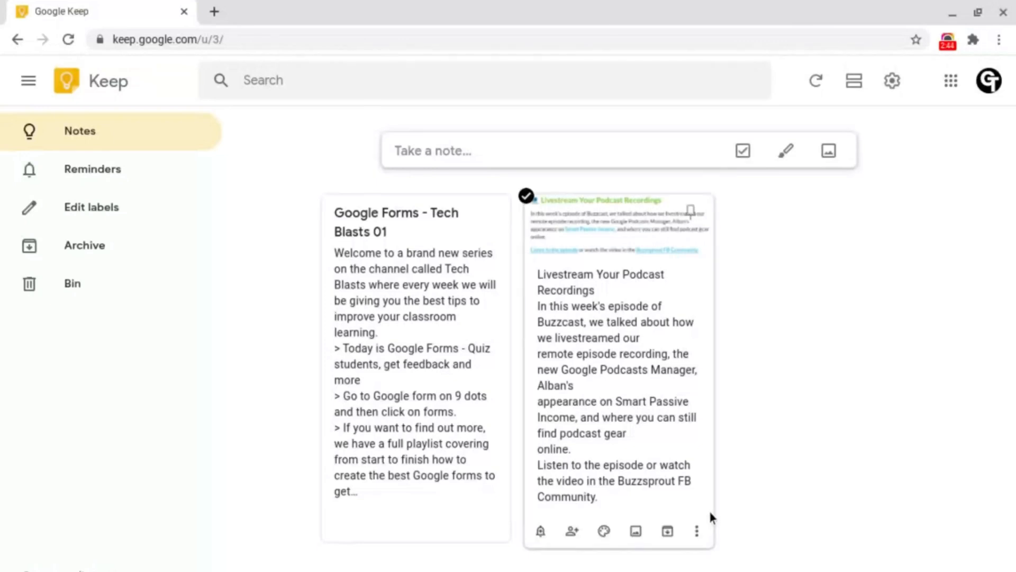
mouse_move(696, 531)
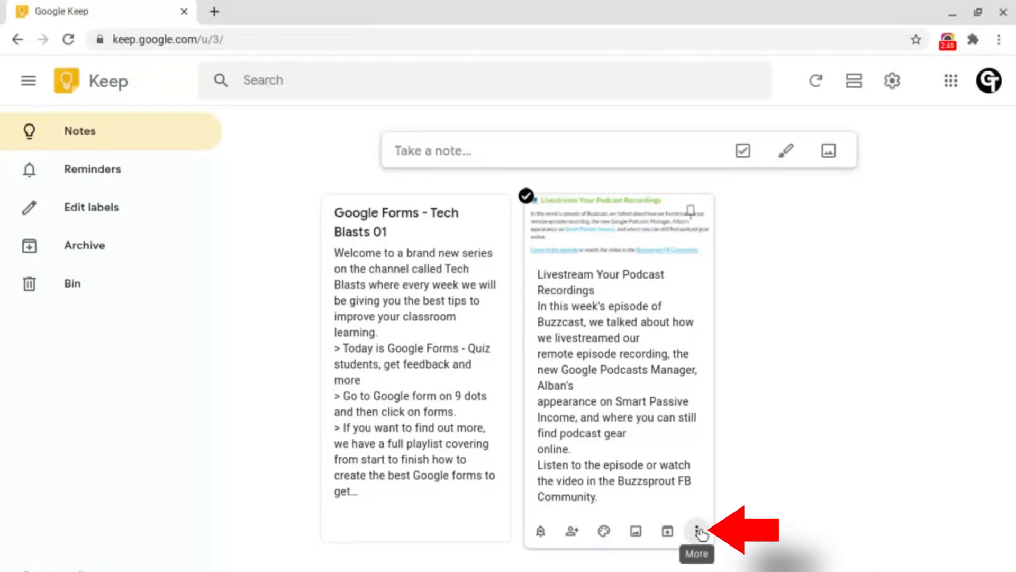
- Open the label-naming box for the Livestream Your Podcast Recordings note via its More menu
click(696, 531)
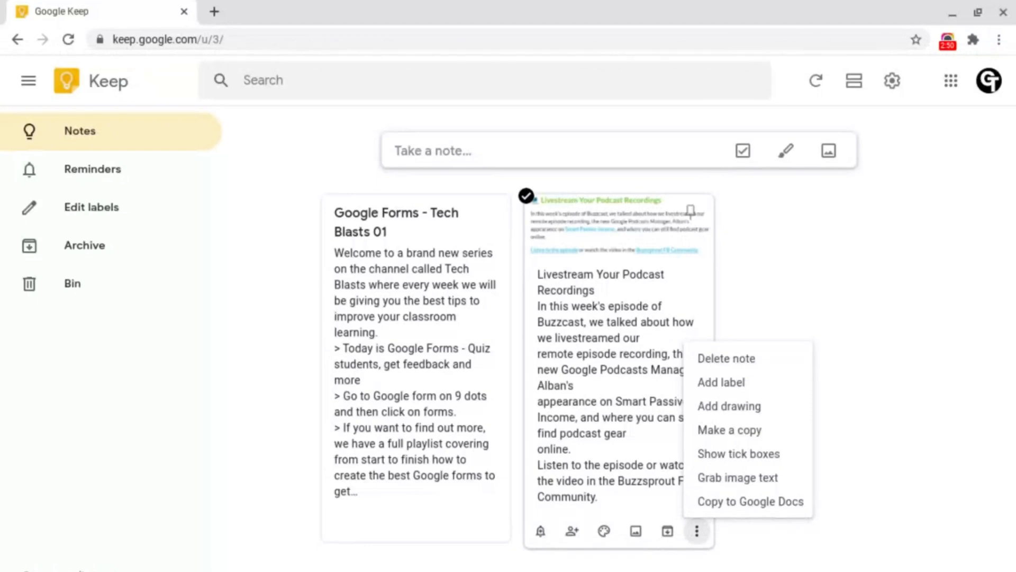
mouse_move(725, 359)
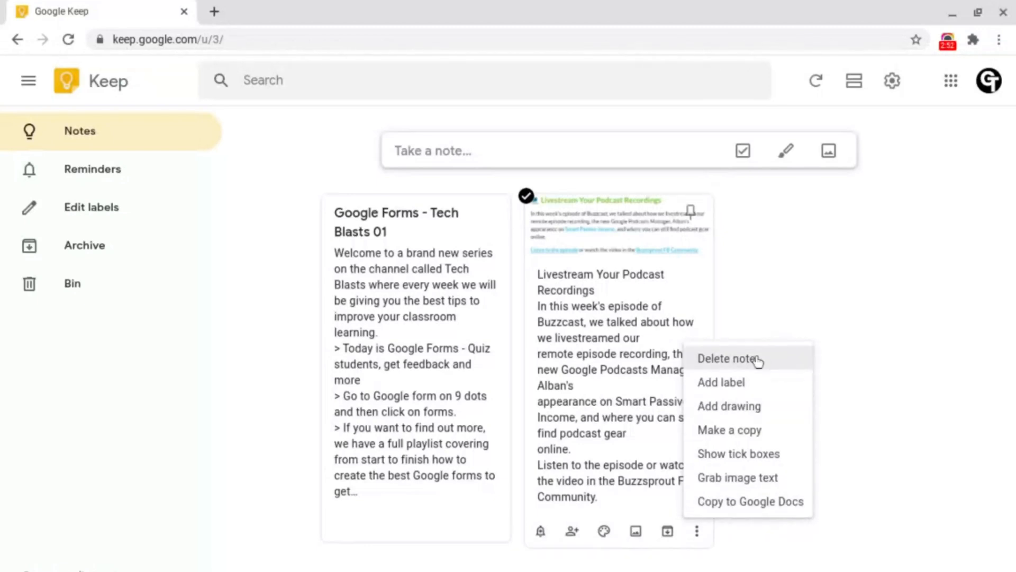
mouse_move(725, 390)
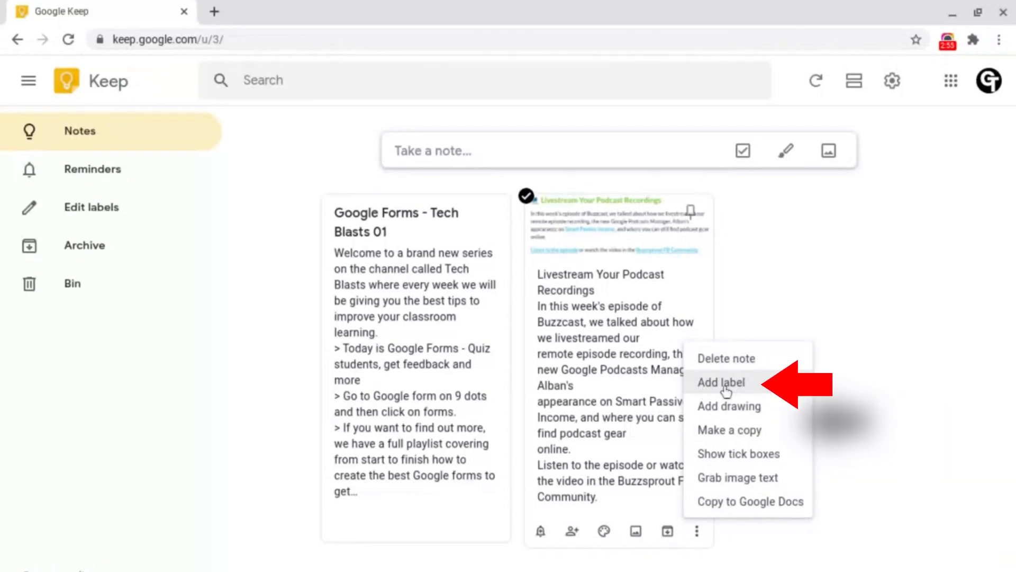
click(720, 382)
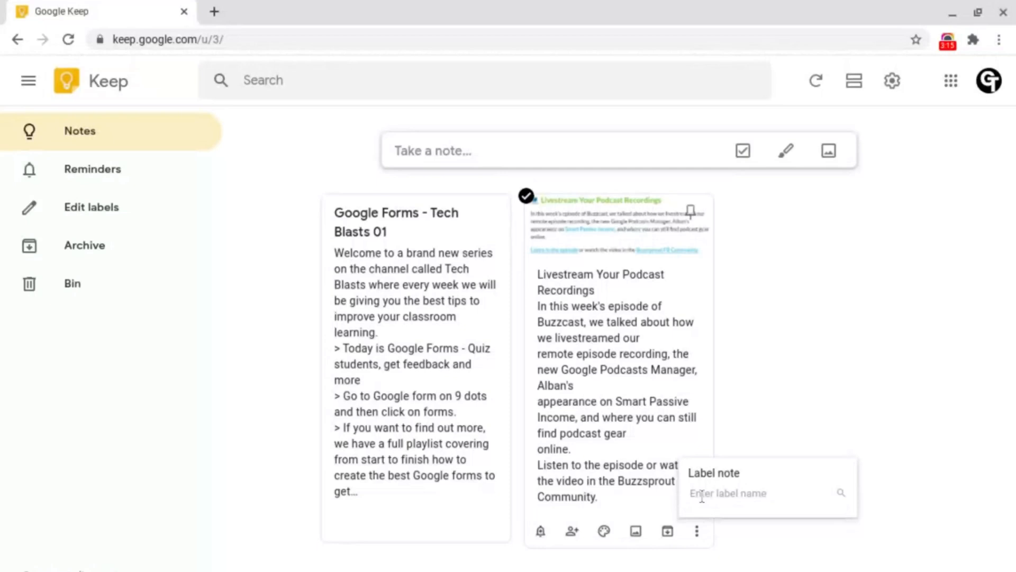
- Create a 'Podcast' label and apply it to the podcast note
text(Podcast)
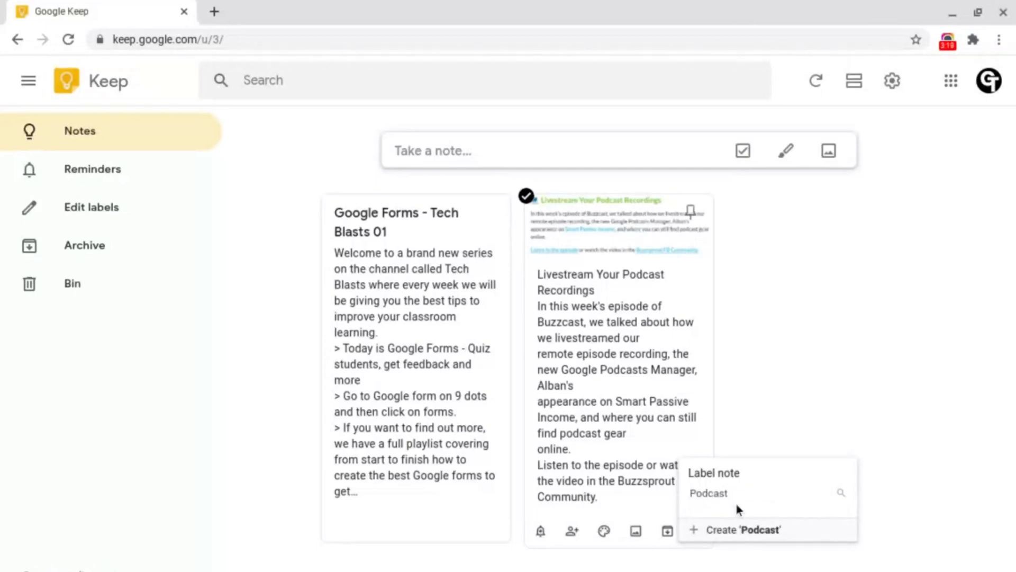
click(725, 493)
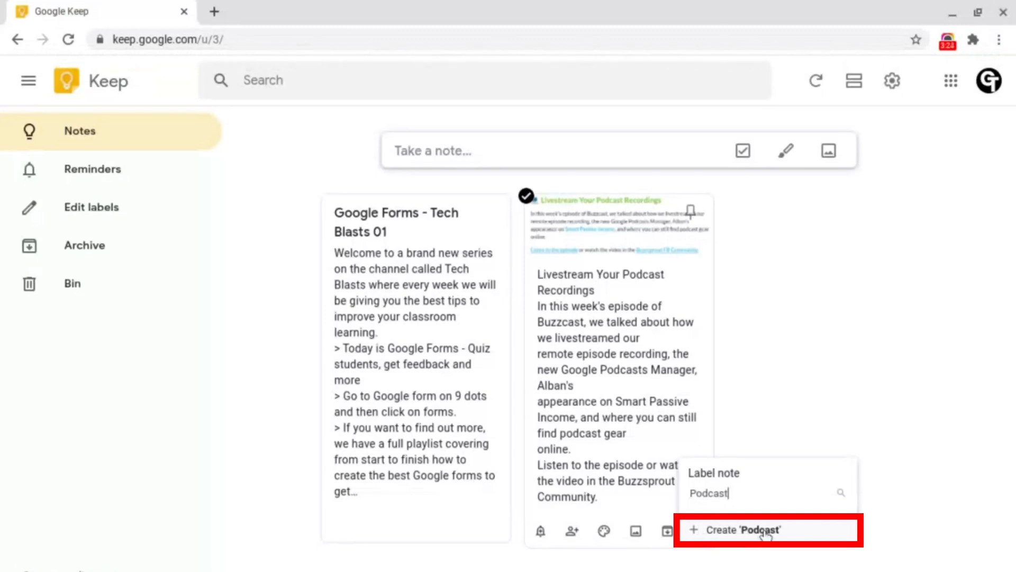
click(767, 529)
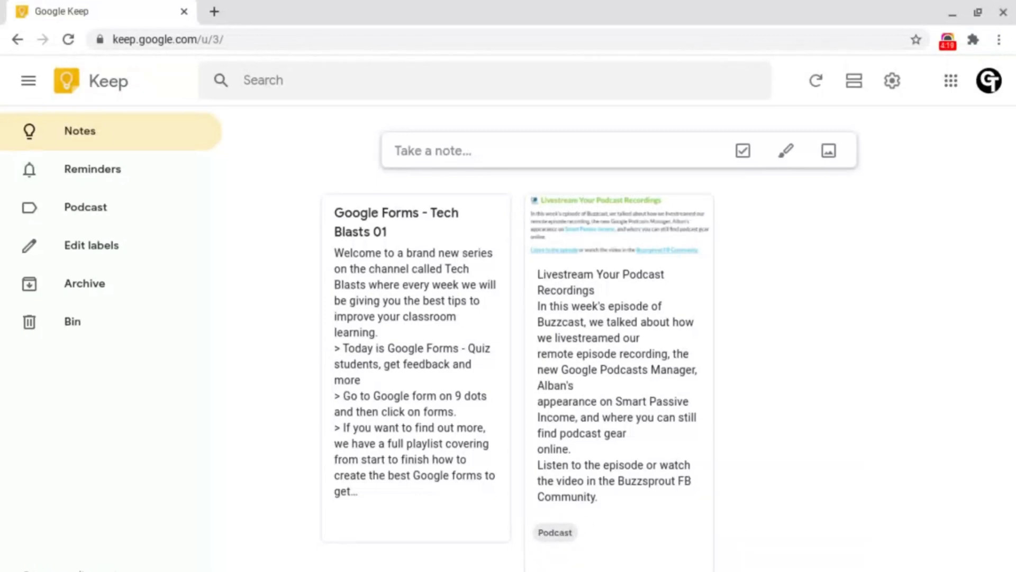
mouse_move(843, 323)
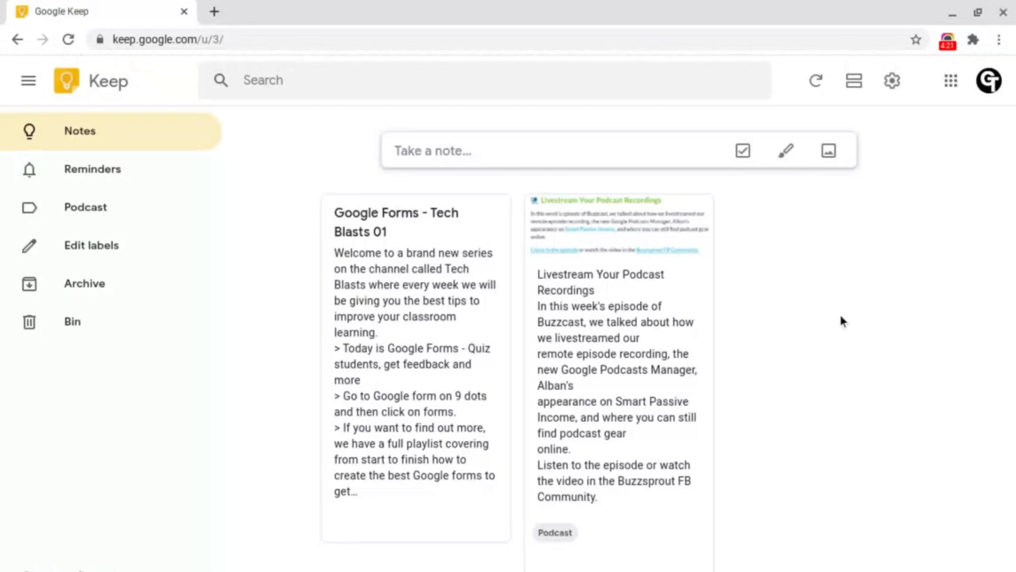
mouse_move(120, 207)
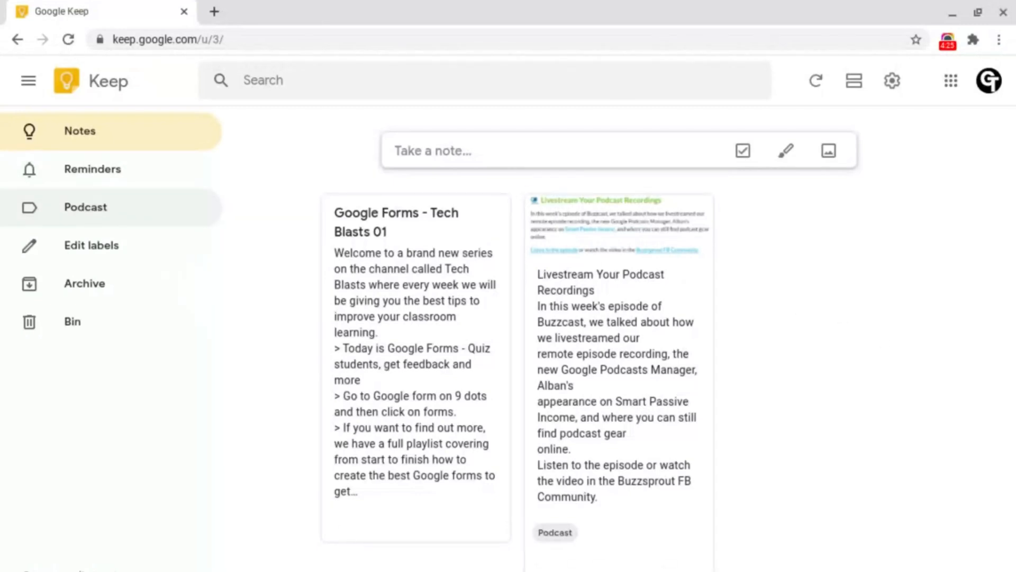
- Filter Keep by the Podcast sidebar label to show only the podcast note
click(85, 207)
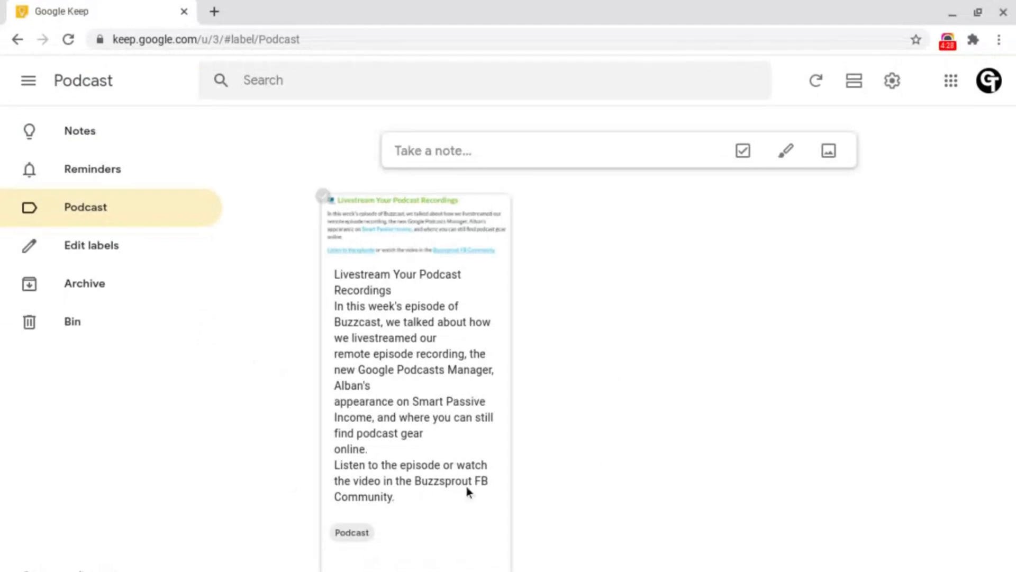